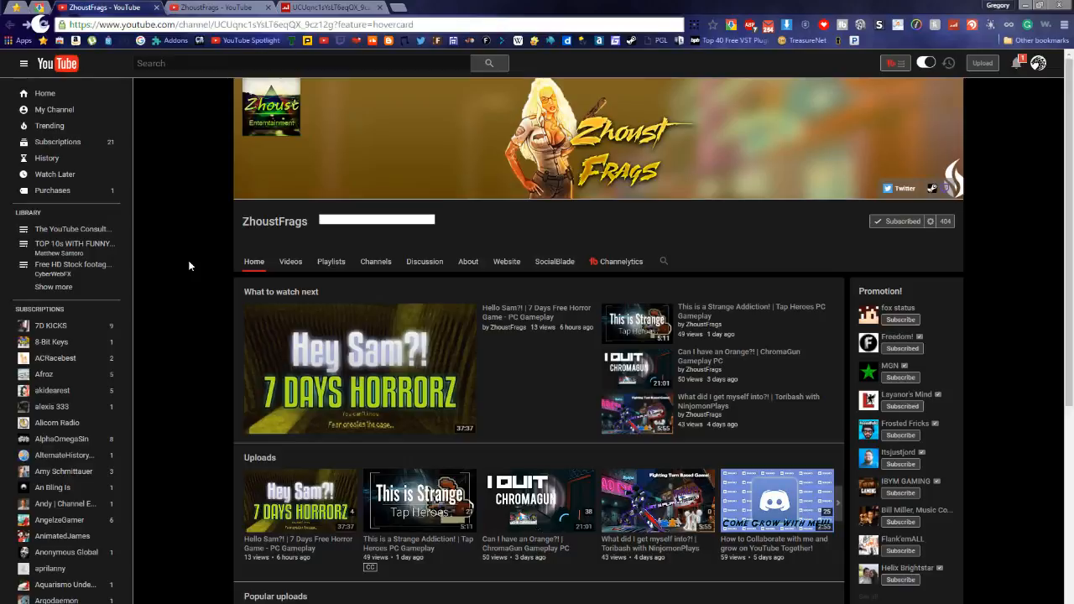
mouse_move(215, 129)
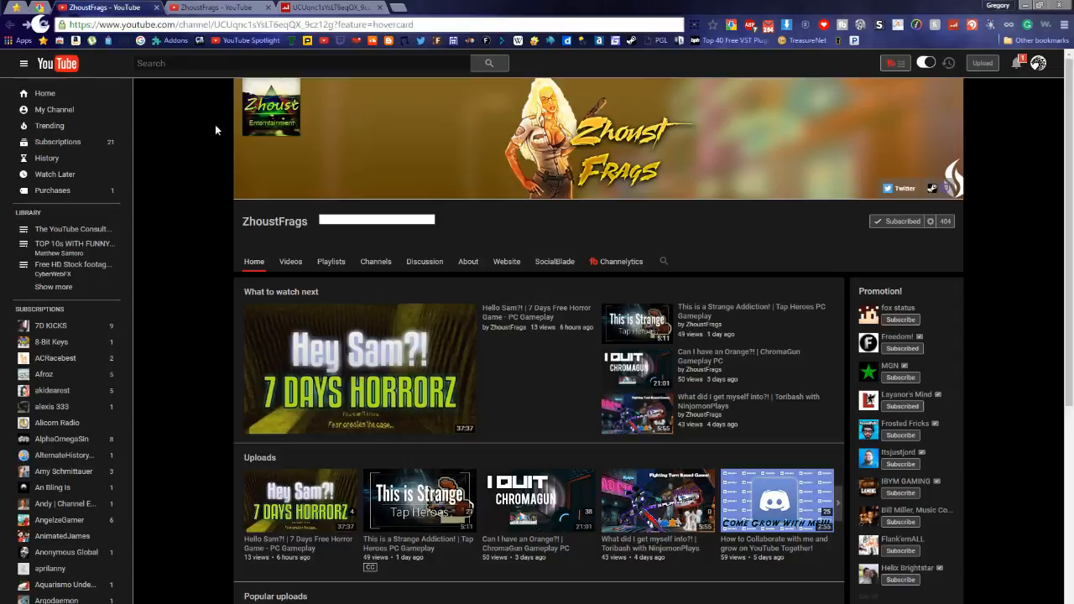
mouse_move(255, 117)
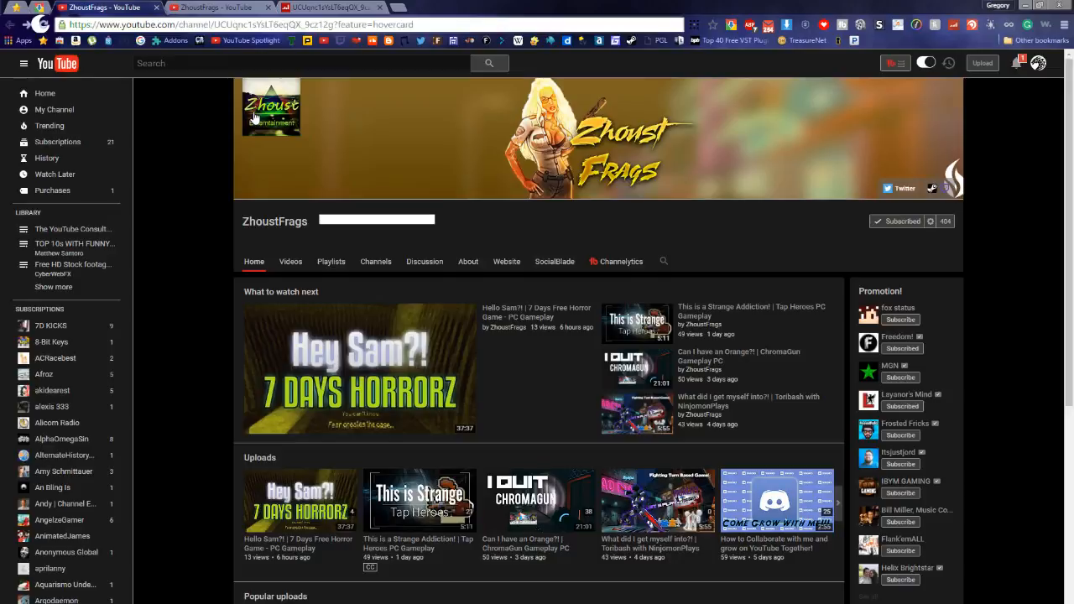
mouse_move(154, 238)
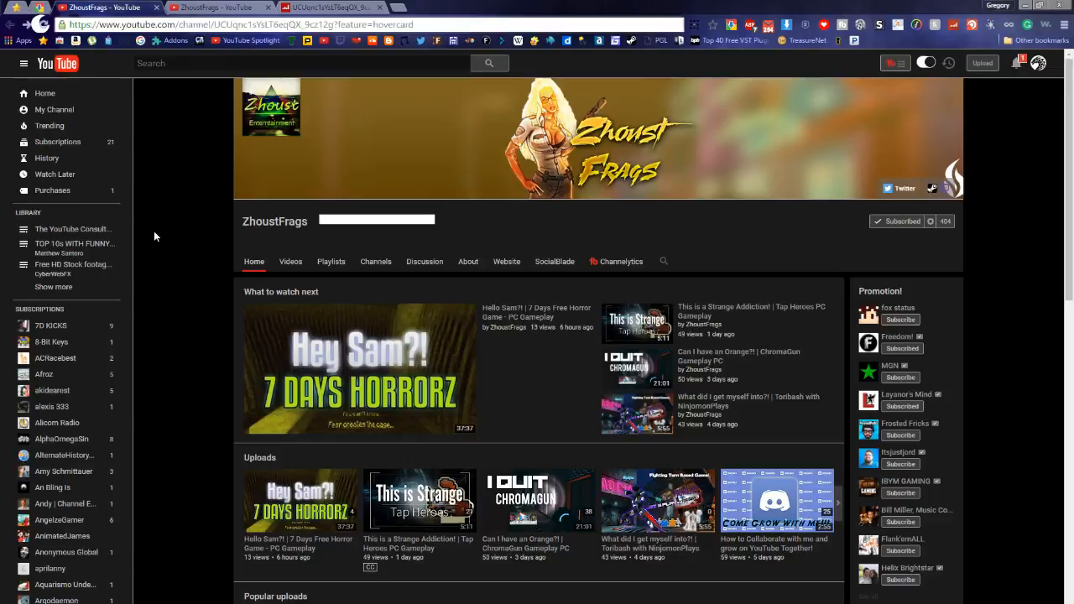